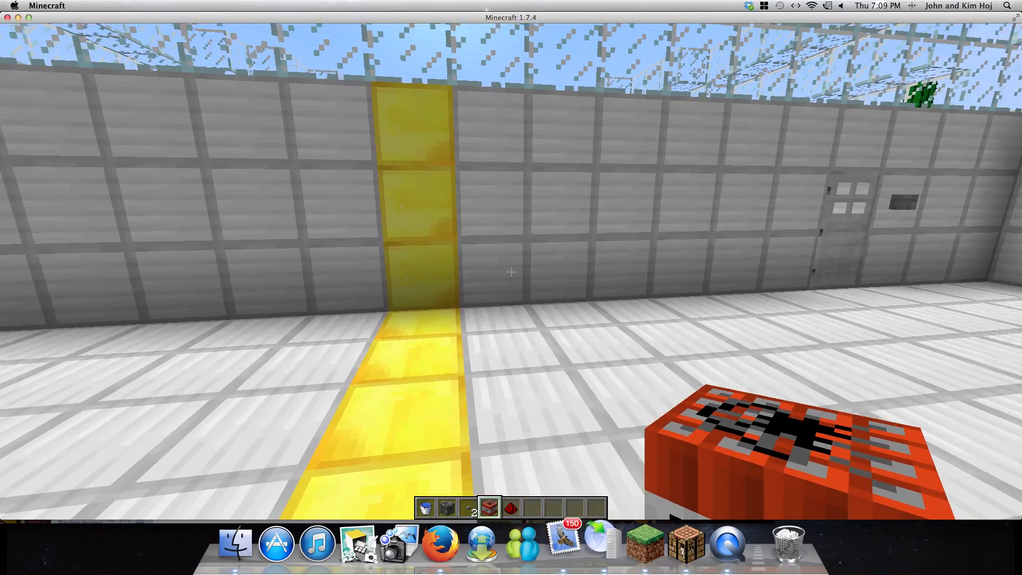
pyautogui.moveTo(511, 272)
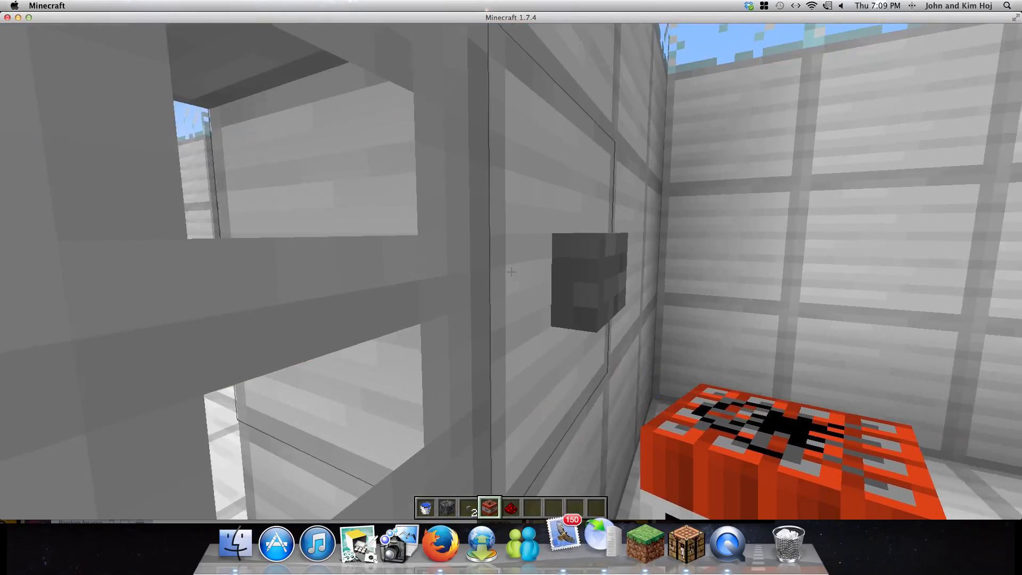
pyautogui.moveTo(511, 271)
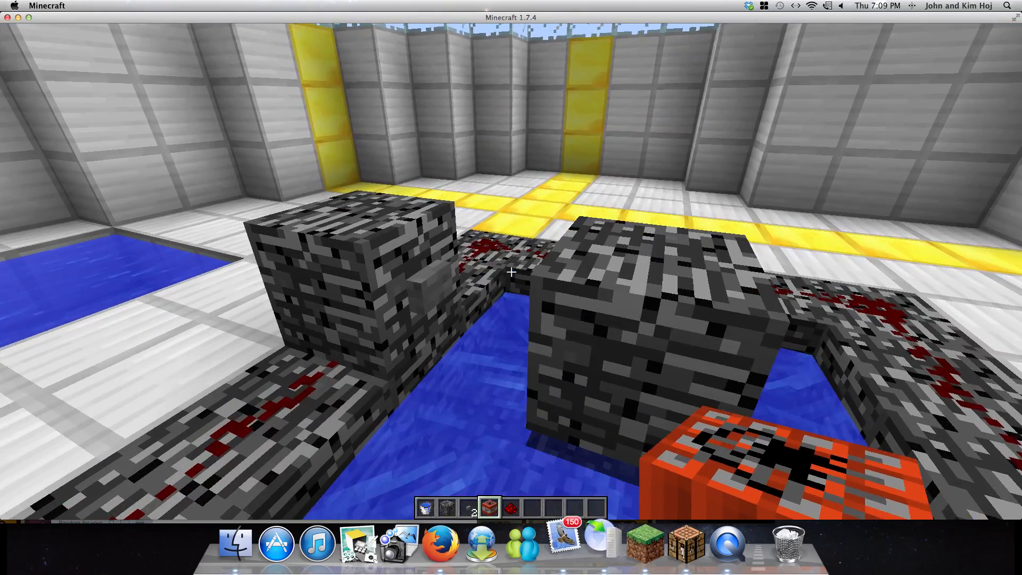
pyautogui.moveTo(511, 271)
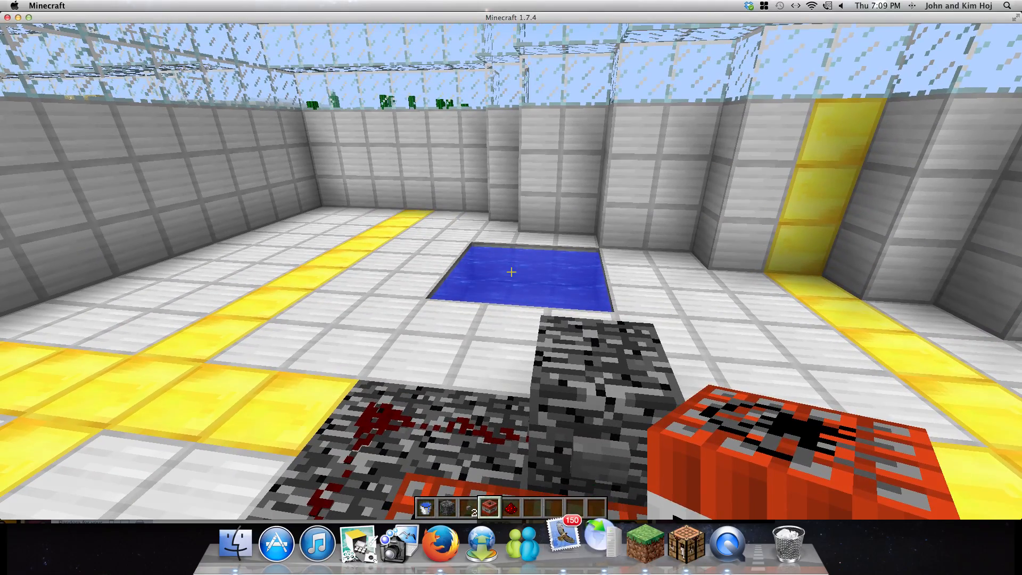
pyautogui.moveTo(511, 271)
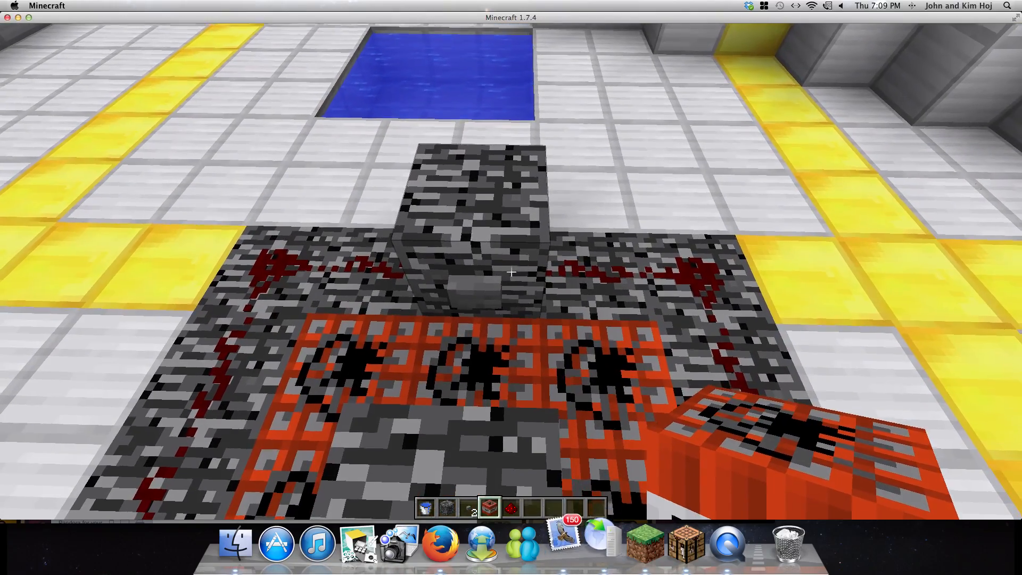
pyautogui.moveTo(511, 270)
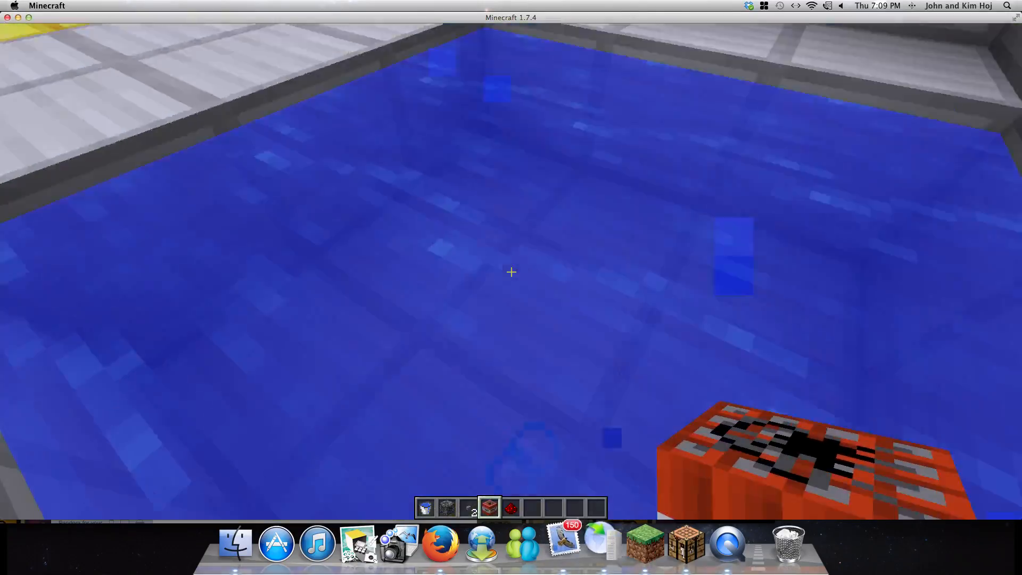
pyautogui.moveTo(511, 272)
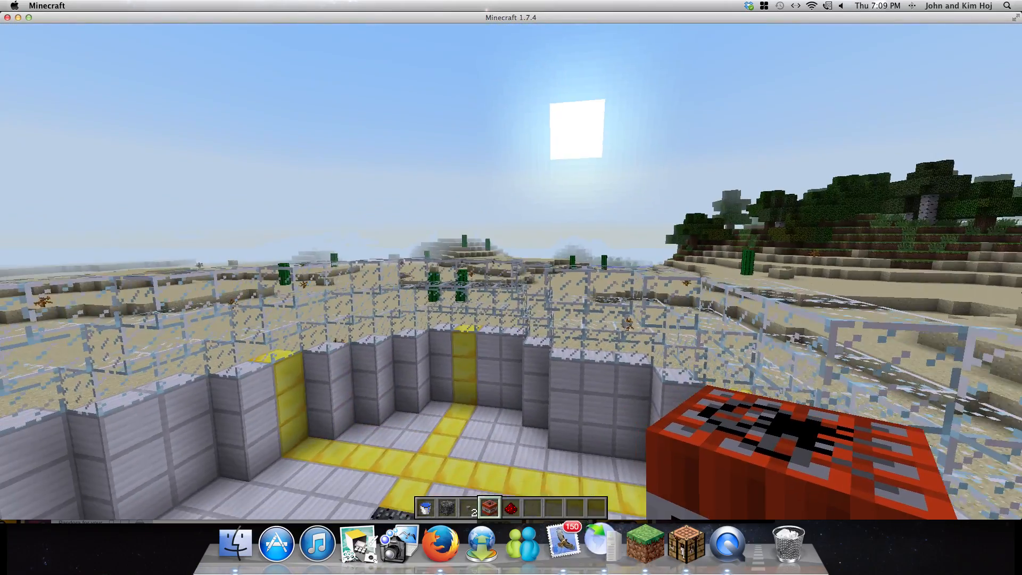
# - Set the world time to day (1000) with the /time set day command
pyautogui.write('/tim')
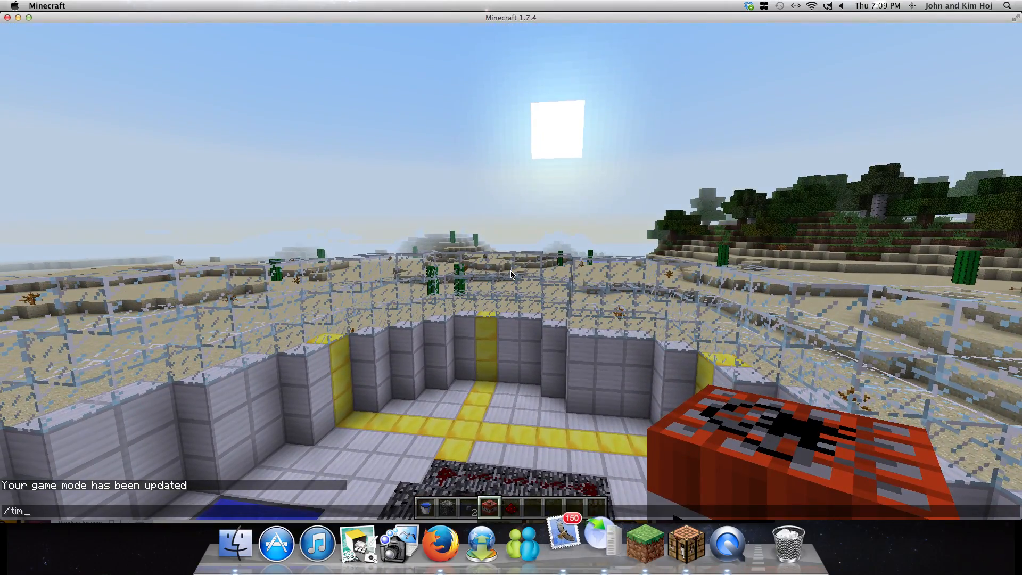
pyautogui.write('e set')
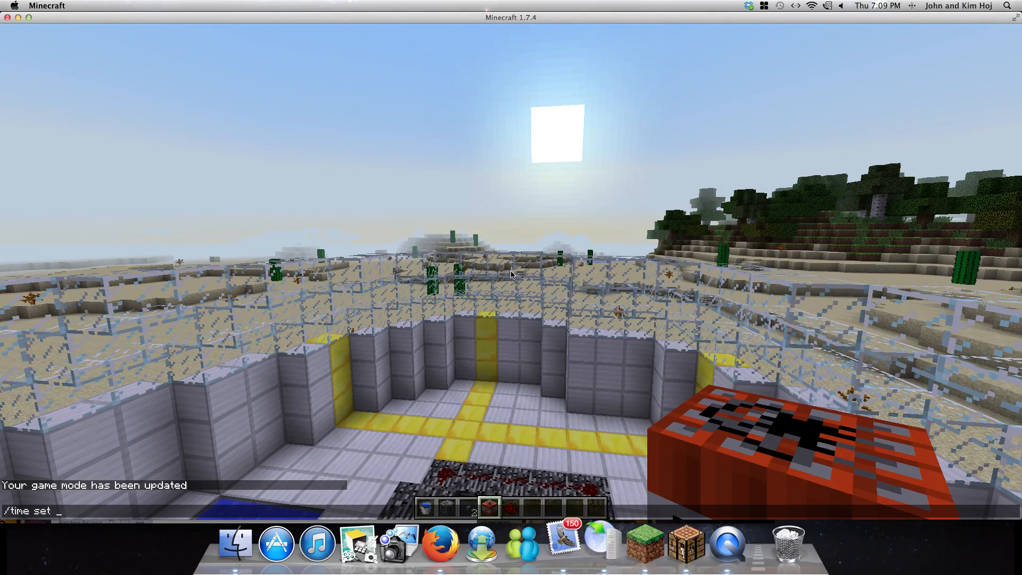
pyautogui.write('da')
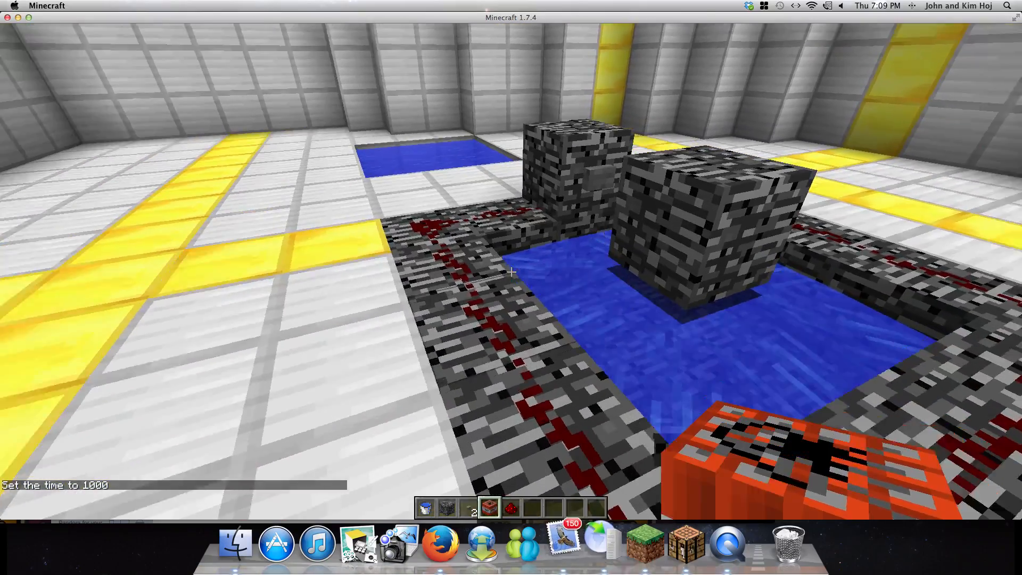
pyautogui.moveTo(511, 273)
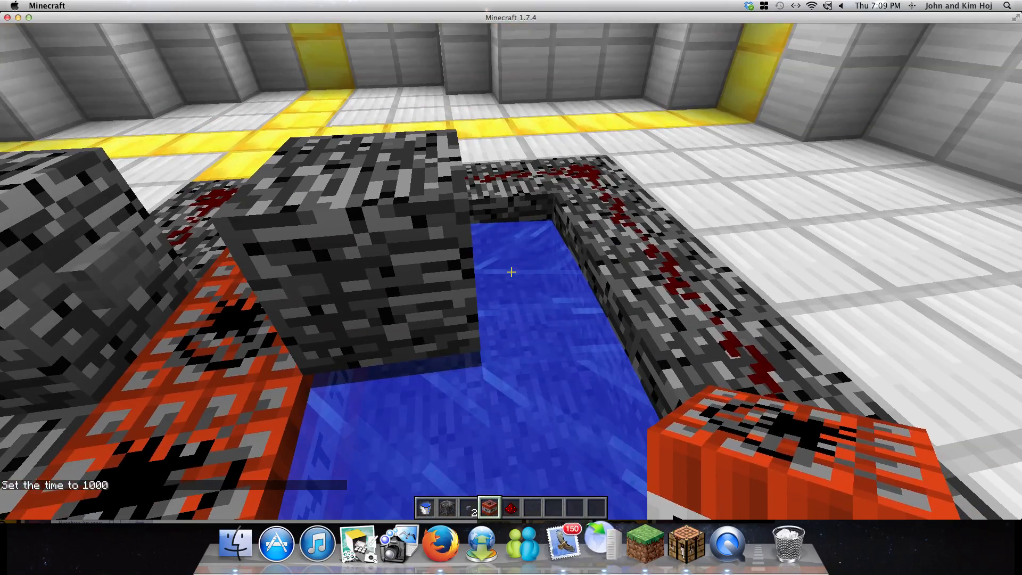
pyautogui.moveTo(511, 272)
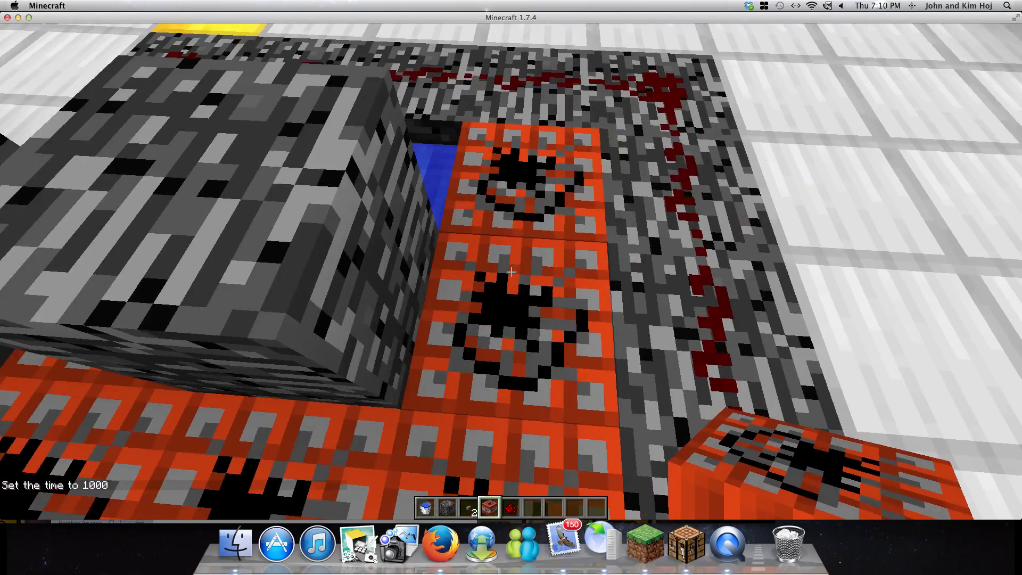
# - View the survival inventory, then switch the player to survival mode with /gamemode 0
pyautogui.press('e')
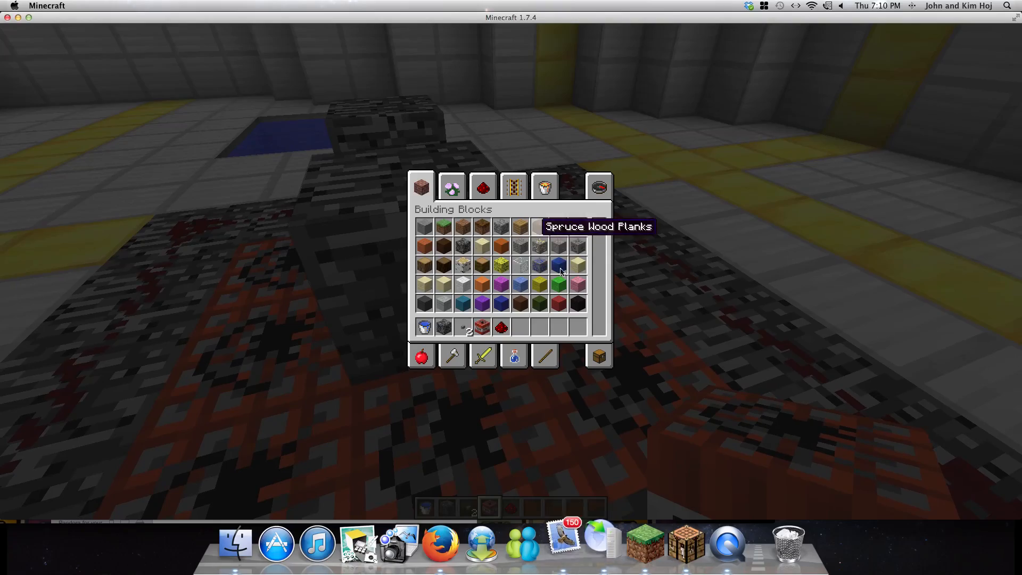
pyautogui.click(421, 187)
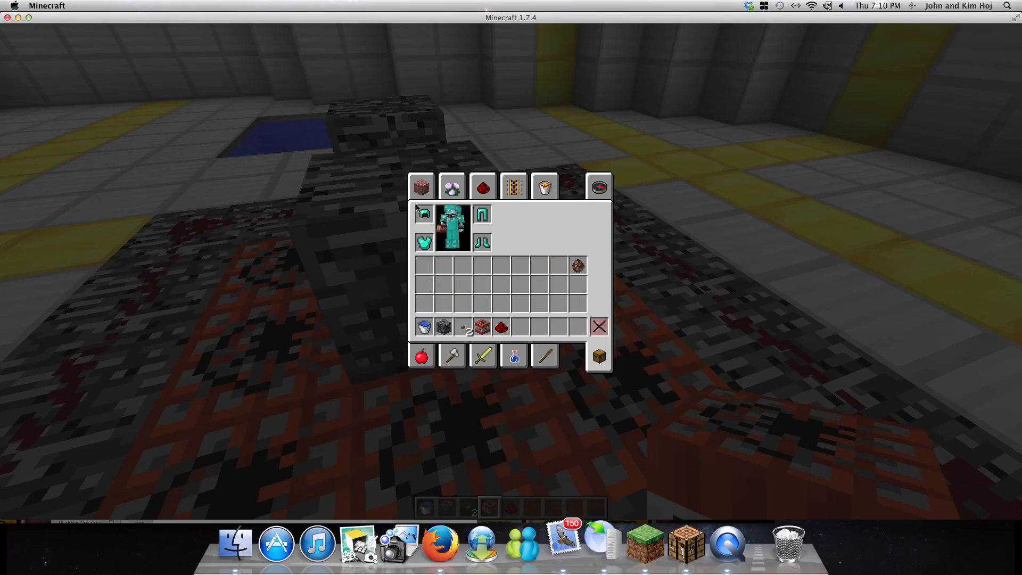
pyautogui.press('escape')
pyautogui.write('/gamemo')
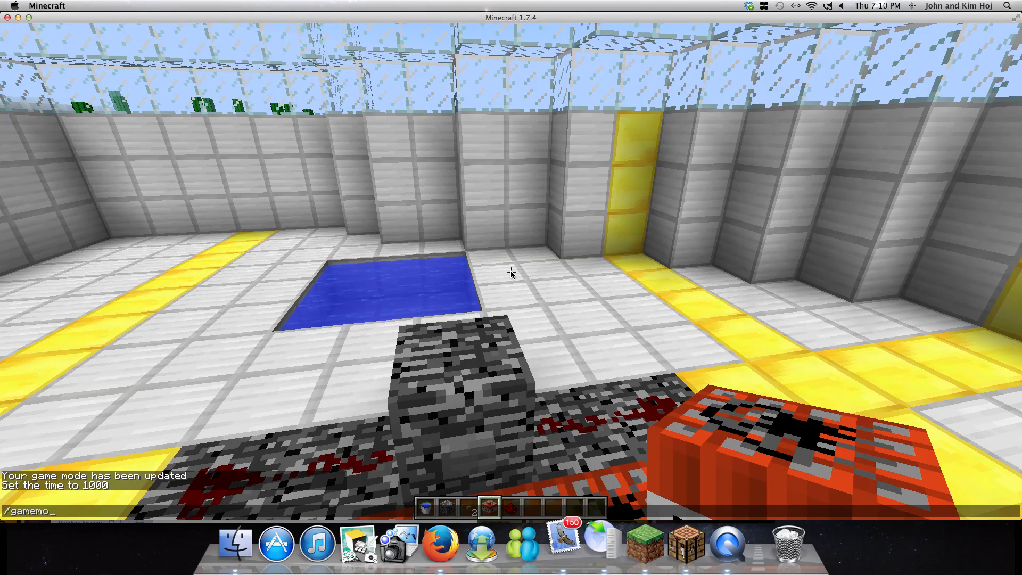
pyautogui.write('de')
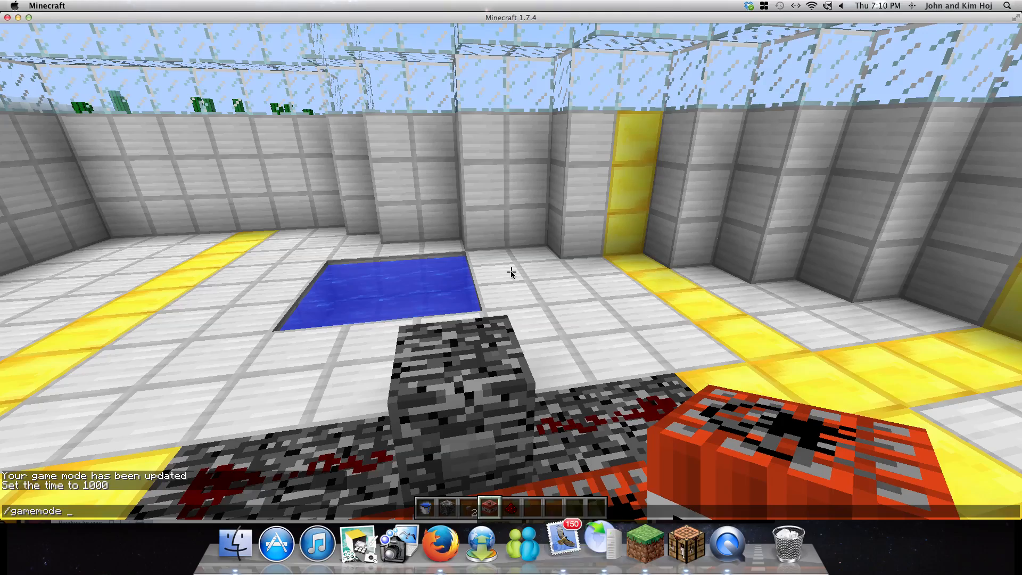
pyautogui.press('Return')
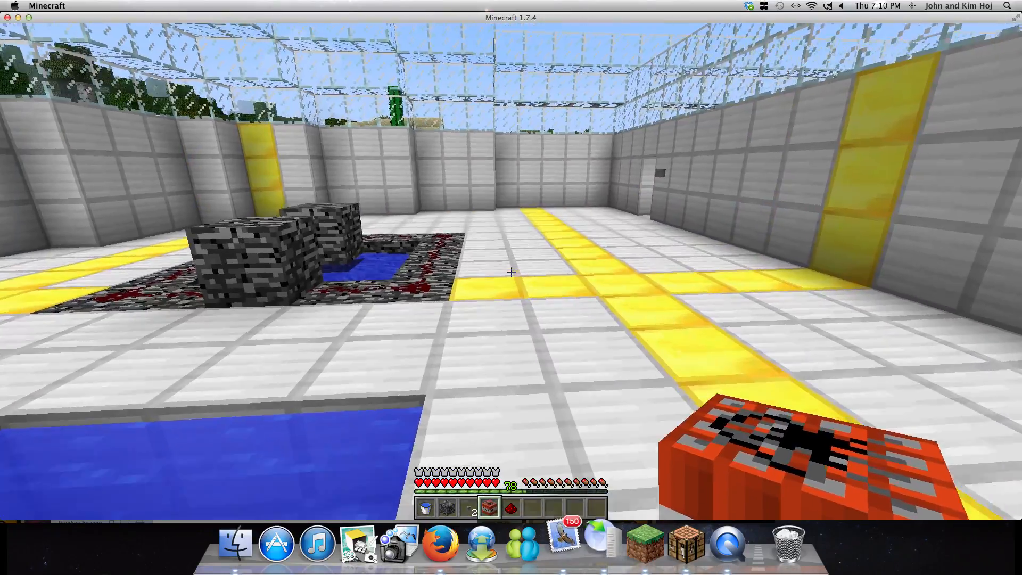
pyautogui.moveTo(511, 272)
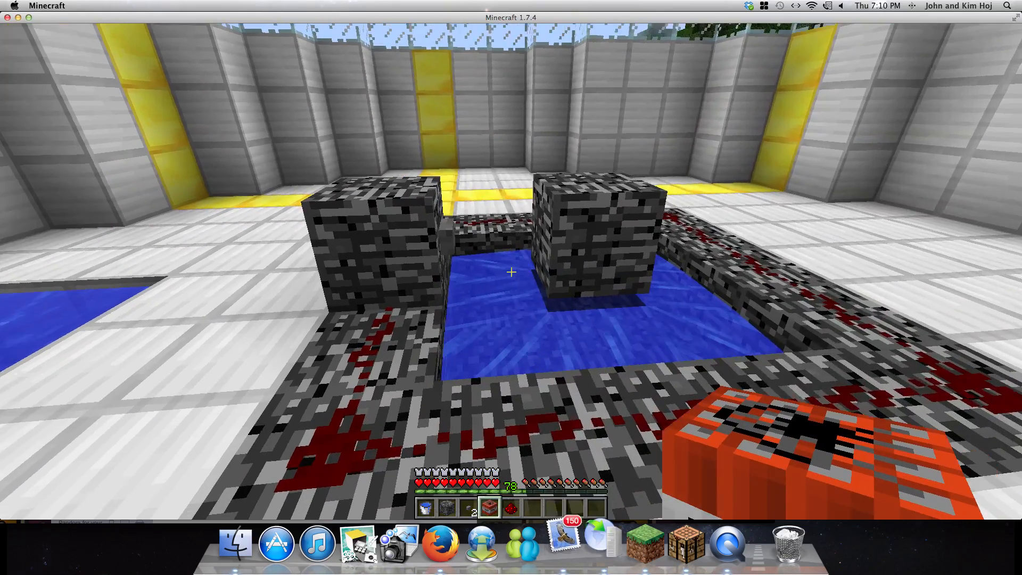
pyautogui.moveTo(511, 271)
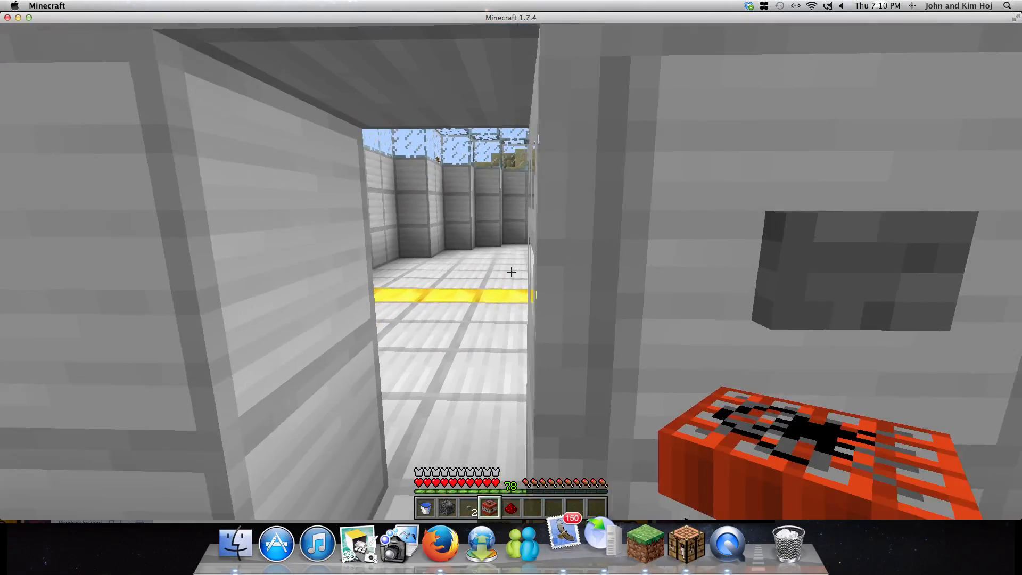
pyautogui.moveTo(511, 271)
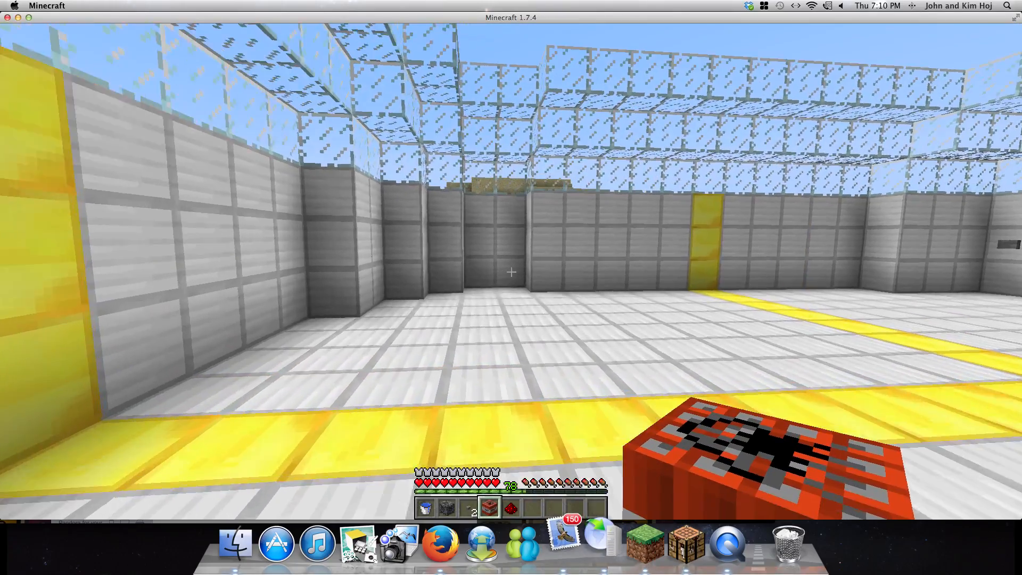
pyautogui.moveTo(512, 272)
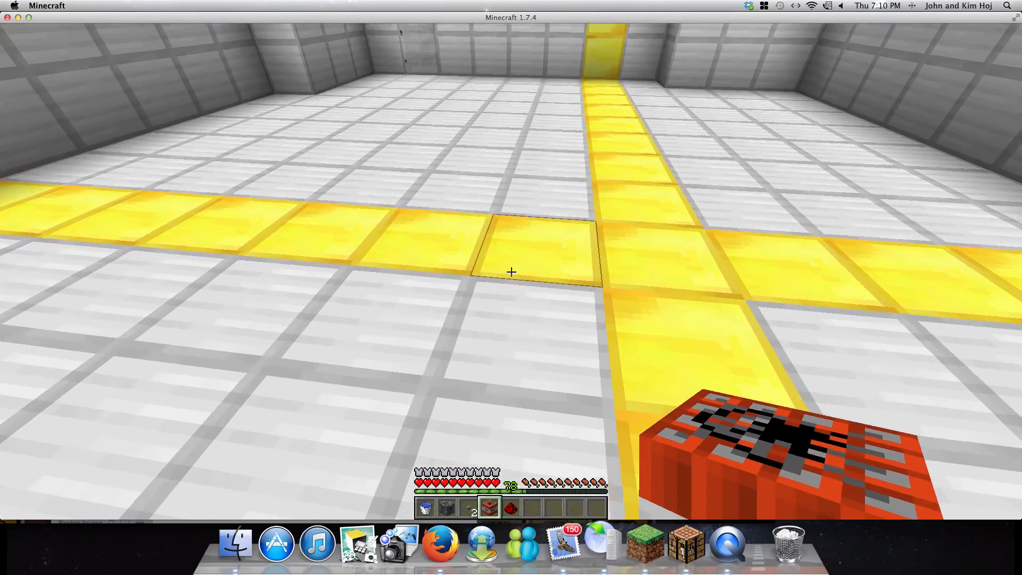
pyautogui.moveTo(511, 272)
pyautogui.write('/')
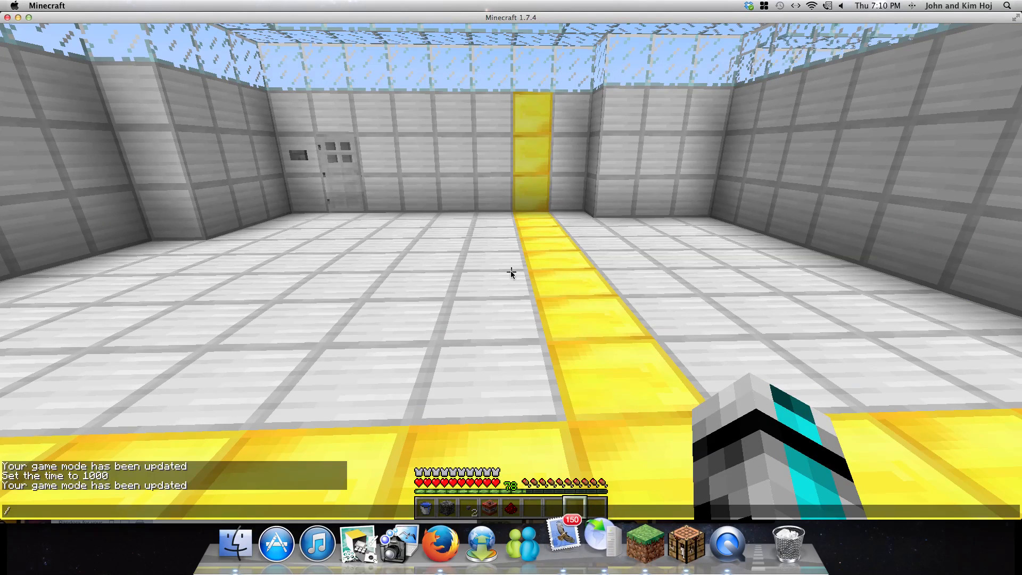
# - Switch the player to creative mode with /gamemode 1
pyautogui.write('gamemod')
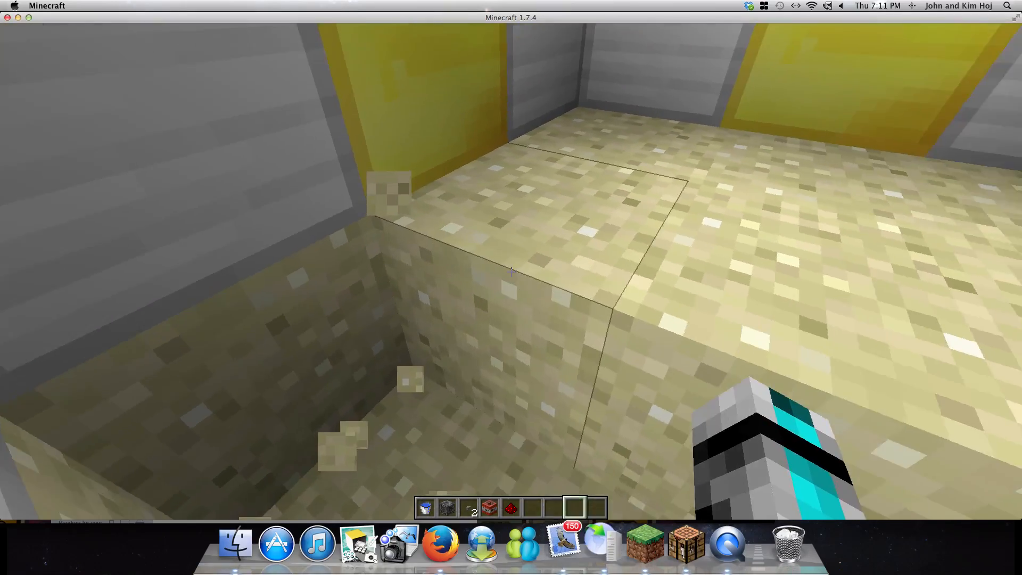
pyautogui.moveTo(512, 271)
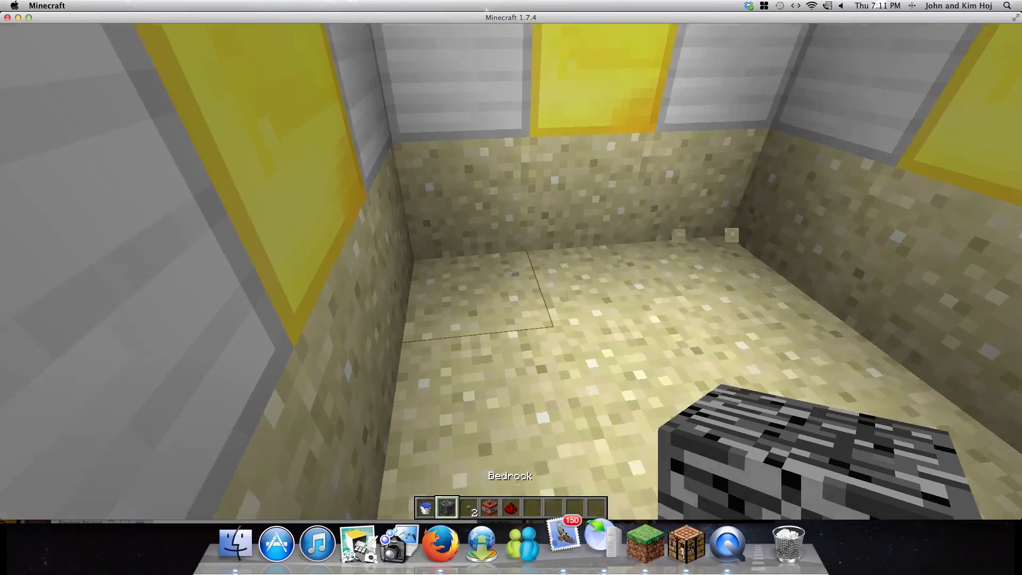
pyautogui.moveTo(511, 272)
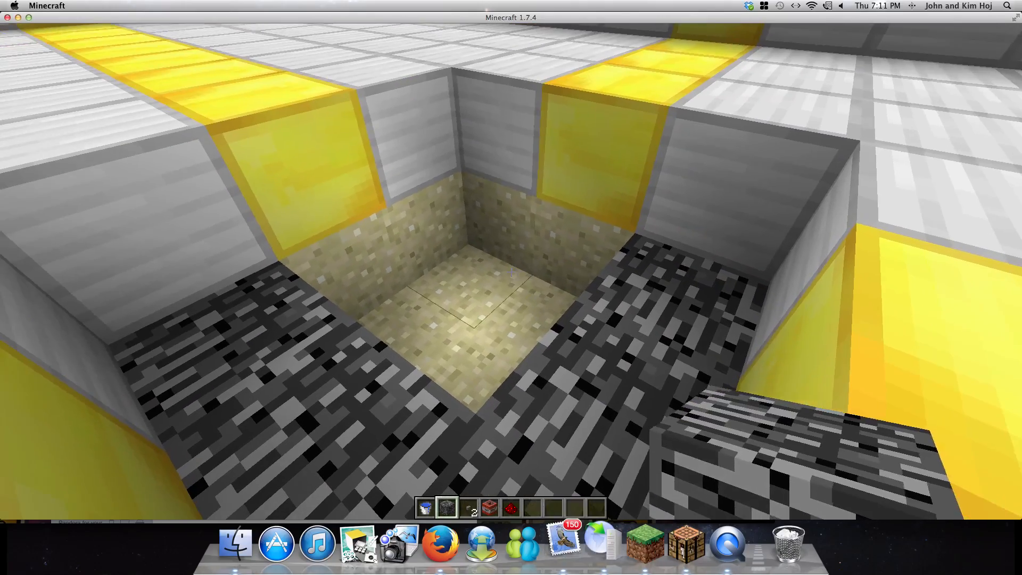
pyautogui.moveTo(511, 272)
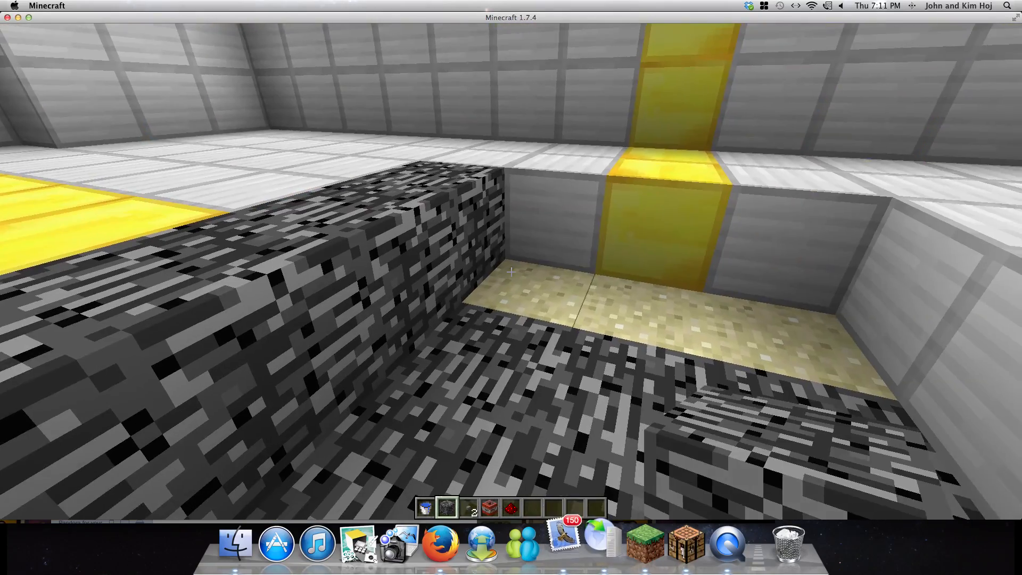
pyautogui.moveTo(511, 271)
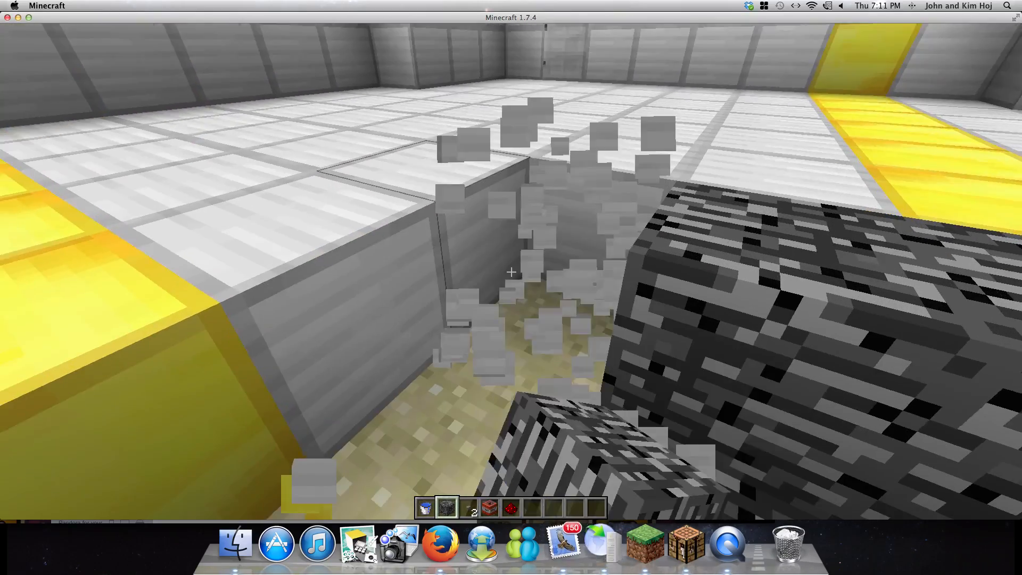
pyautogui.moveTo(510, 272)
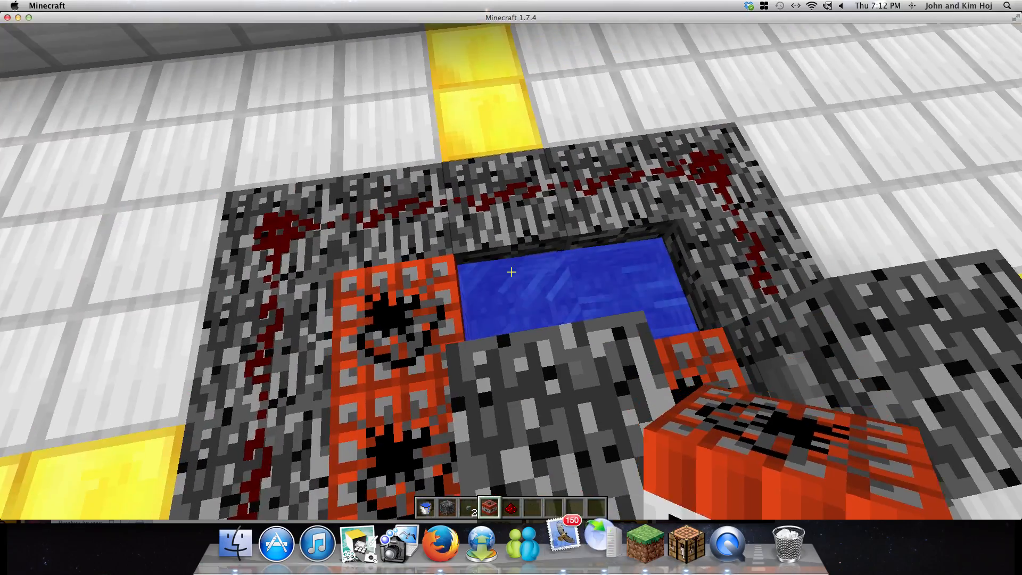
pyautogui.moveTo(511, 271)
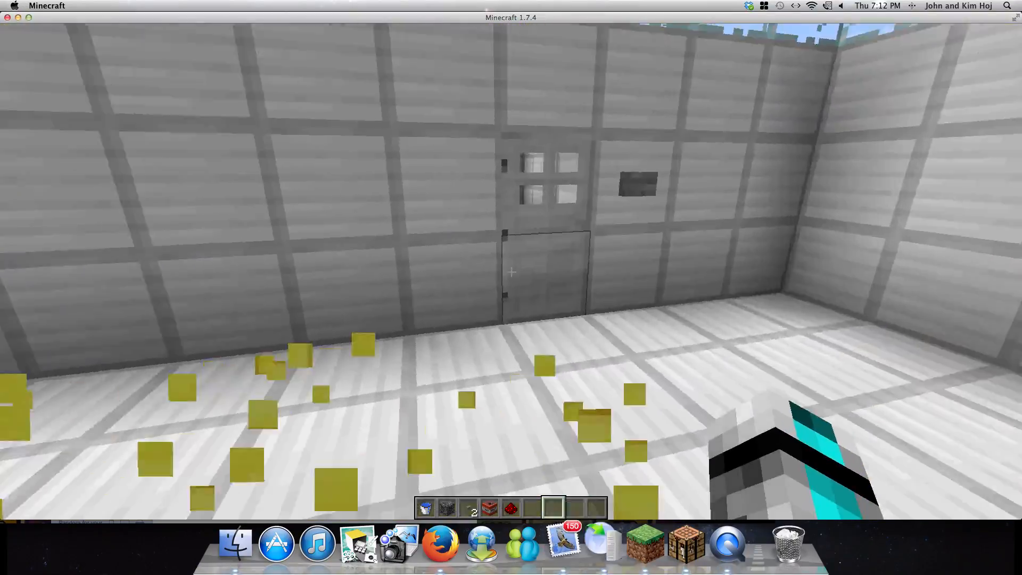
pyautogui.moveTo(511, 273)
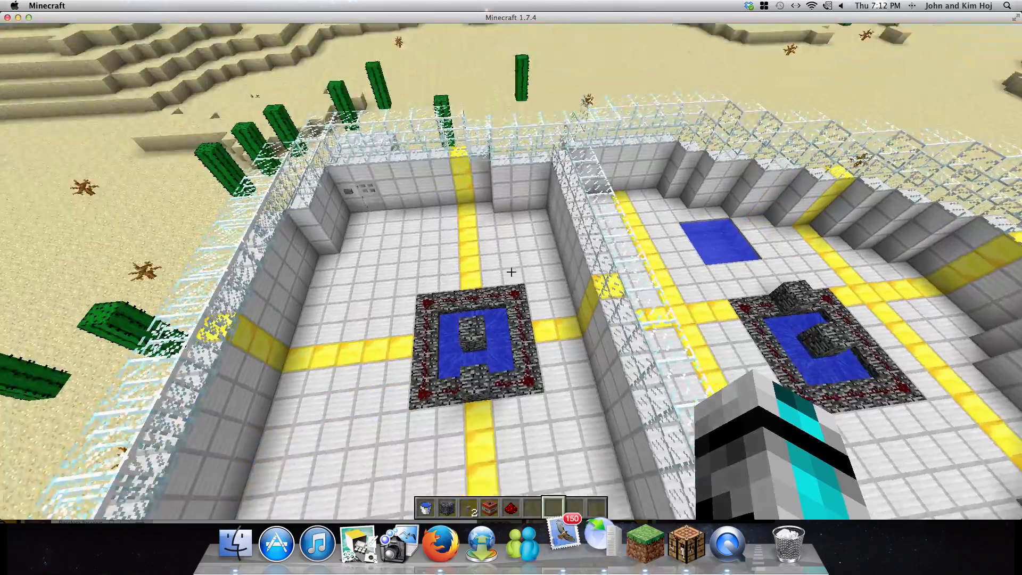
pyautogui.moveTo(512, 273)
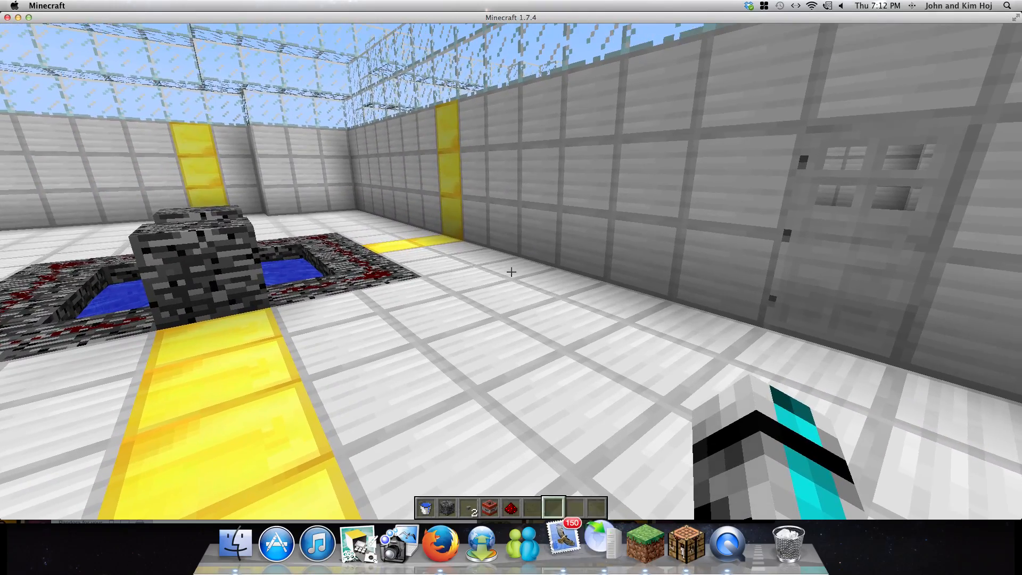
# - Pause the game to show the Game menu over the two finished cannons
pyautogui.press('Escape')
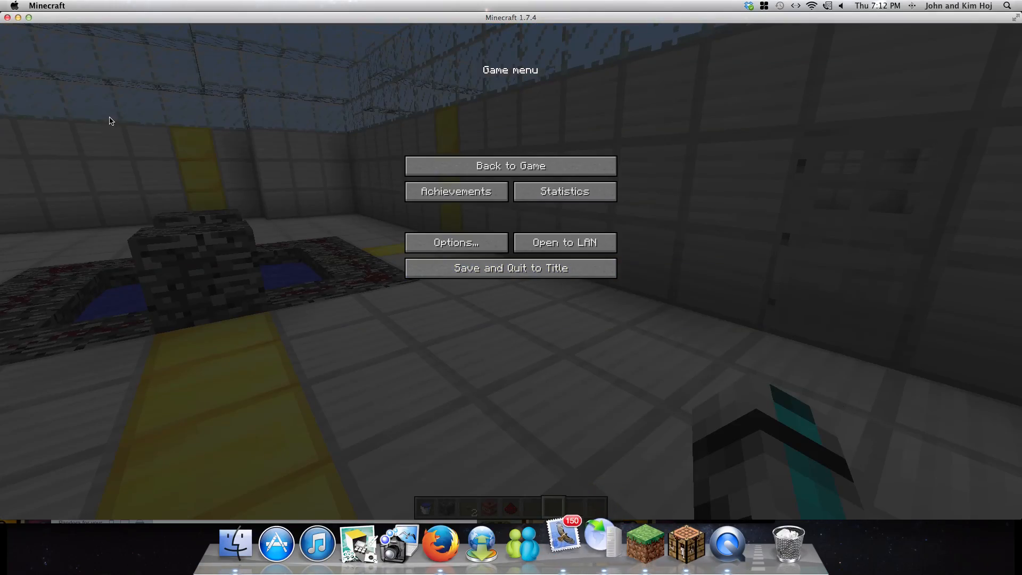